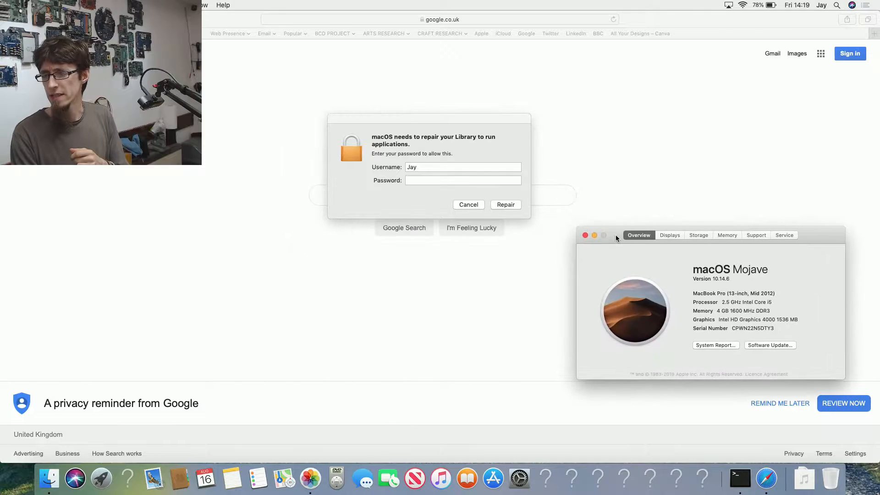
Step: Close About This Mac and focus the Password field of the Library repair prompt
left_click(585, 236)
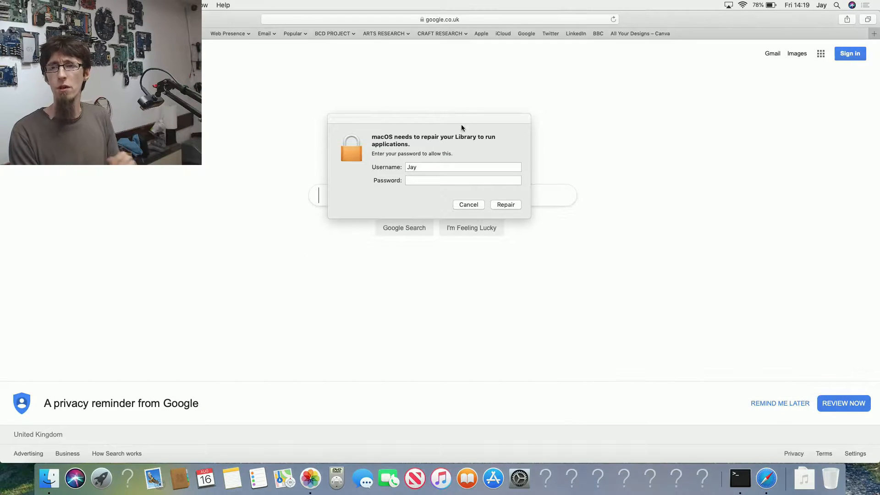
left_click(462, 181)
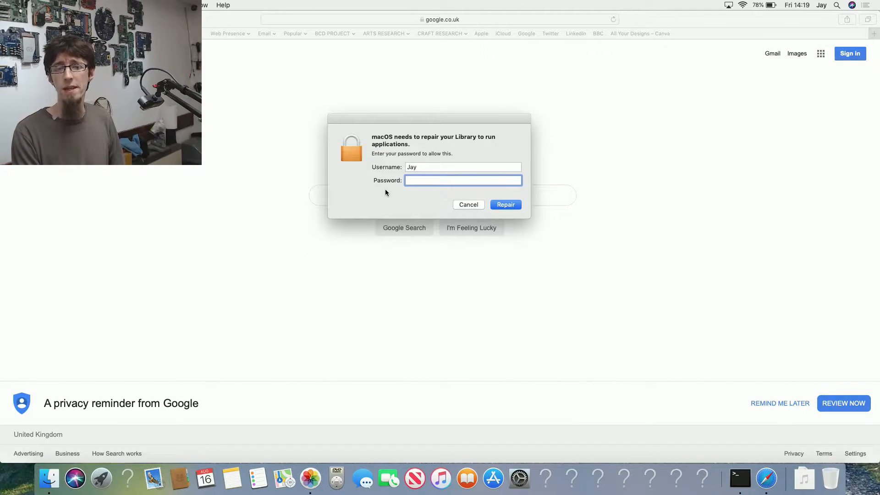
mouse_move(153, 478)
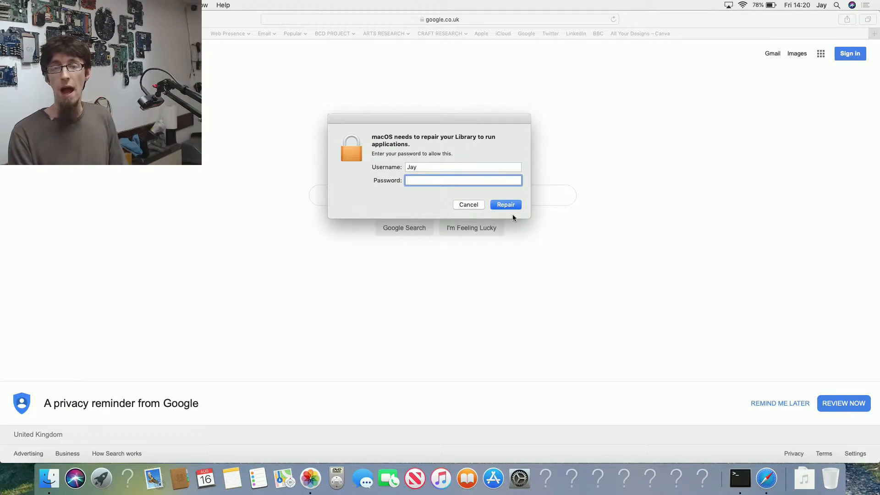
mouse_move(510, 194)
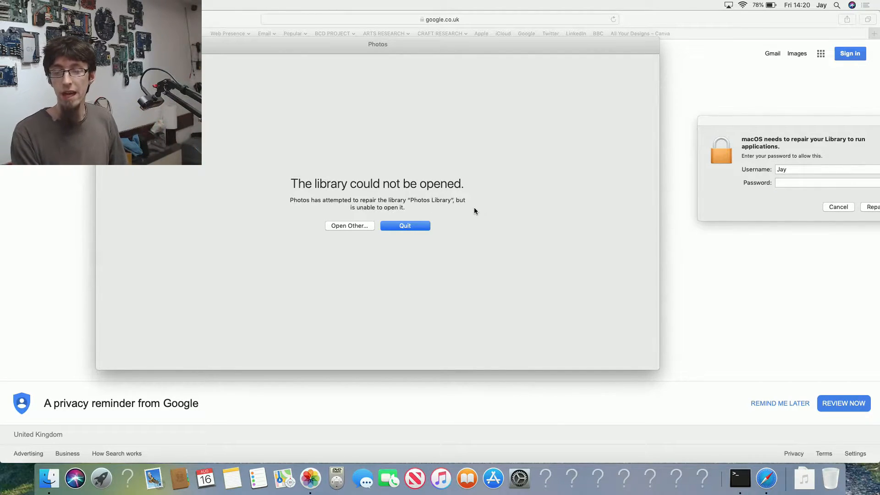
mouse_move(441, 478)
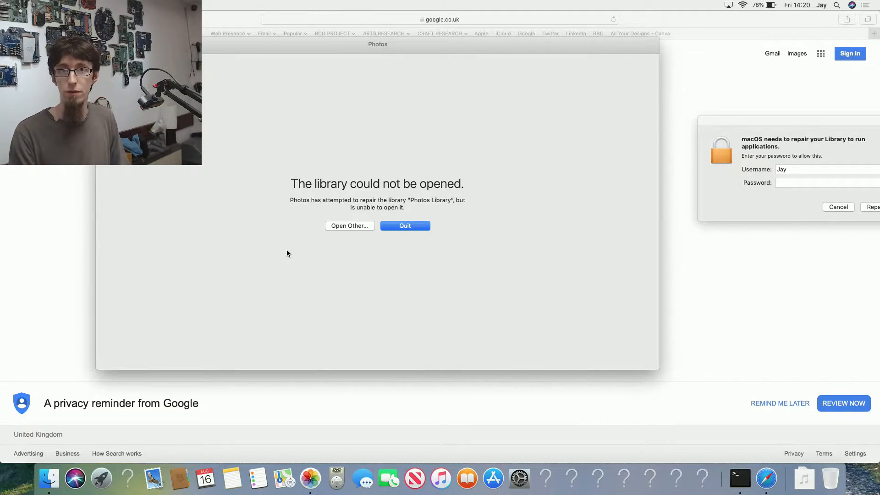
mouse_move(351, 286)
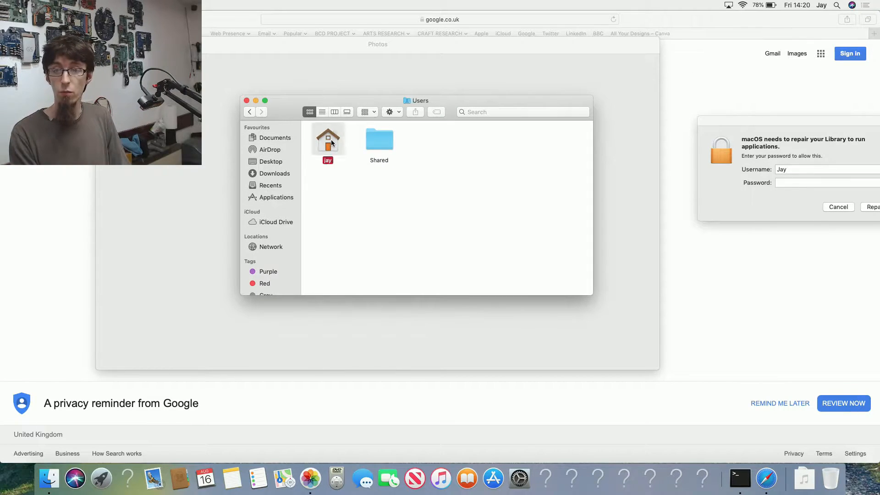
Step: Enter the home folder's Library and browse down to the Application Support folder
double_click(329, 138)
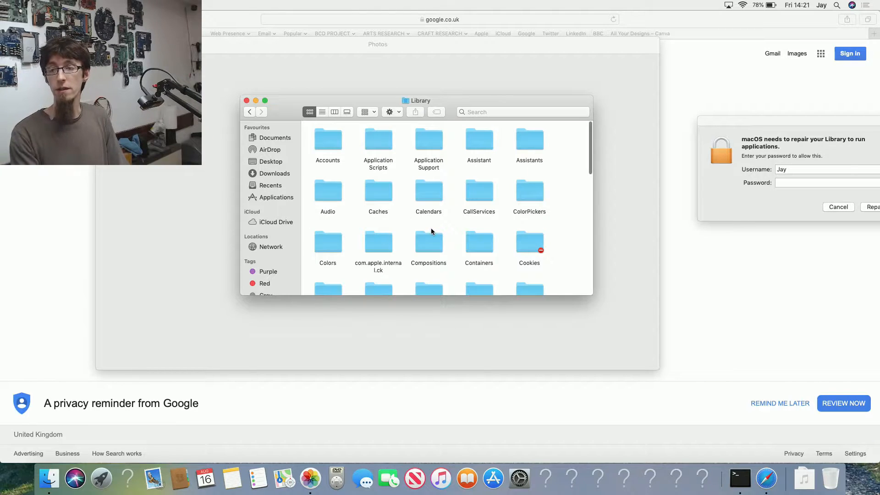
scroll("down", 3)
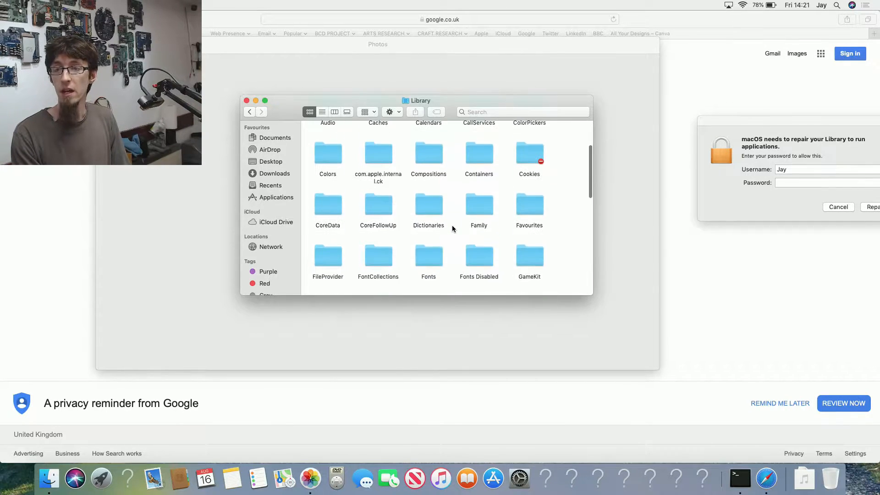
scroll("down", 3)
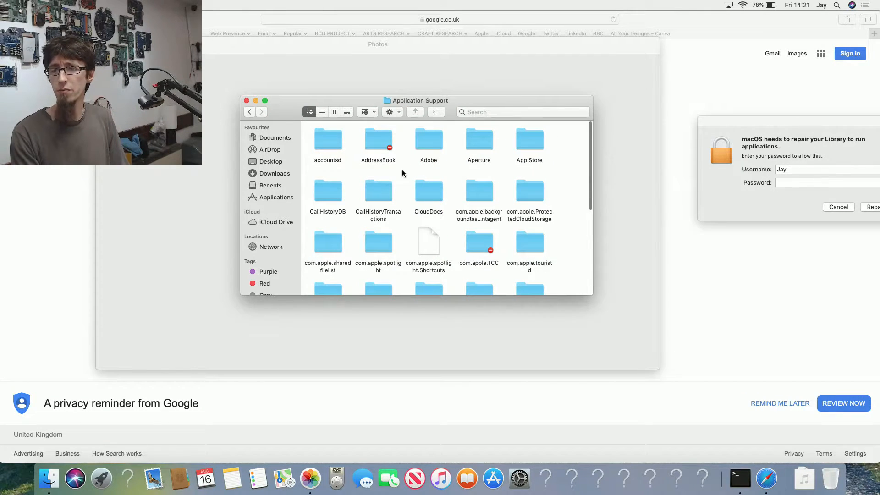
scroll("down", 3)
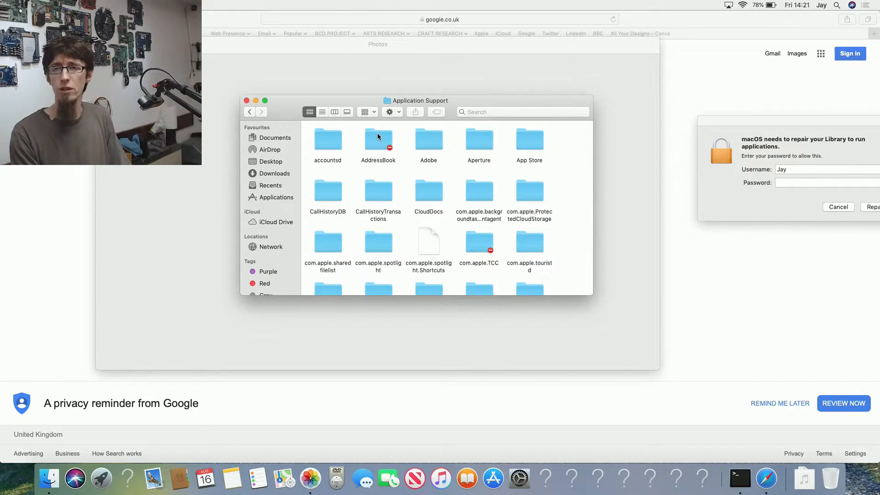
Step: Attempt to open AddressBook and dismiss the no-permission alert
double_click(377, 138)
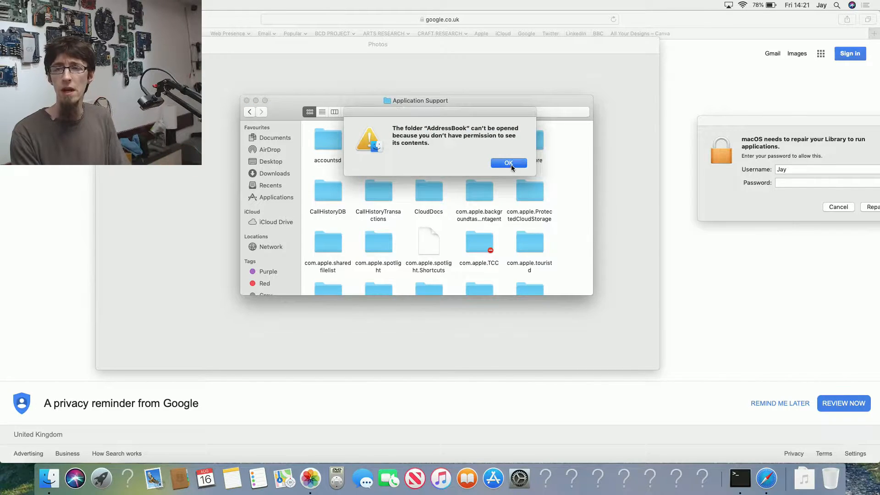
left_click(508, 163)
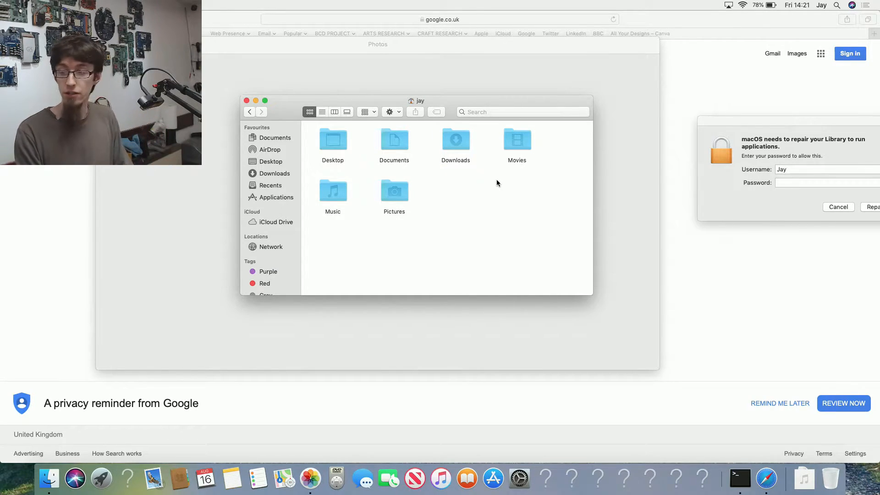
mouse_move(739, 479)
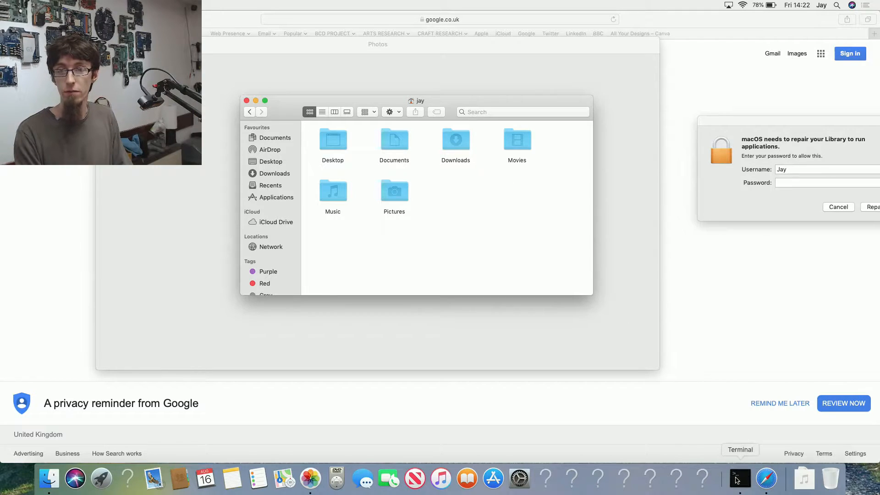
Step: Launch Terminal and compose sudo chown -Rv jay /Users/jay without running it
left_click(739, 478)
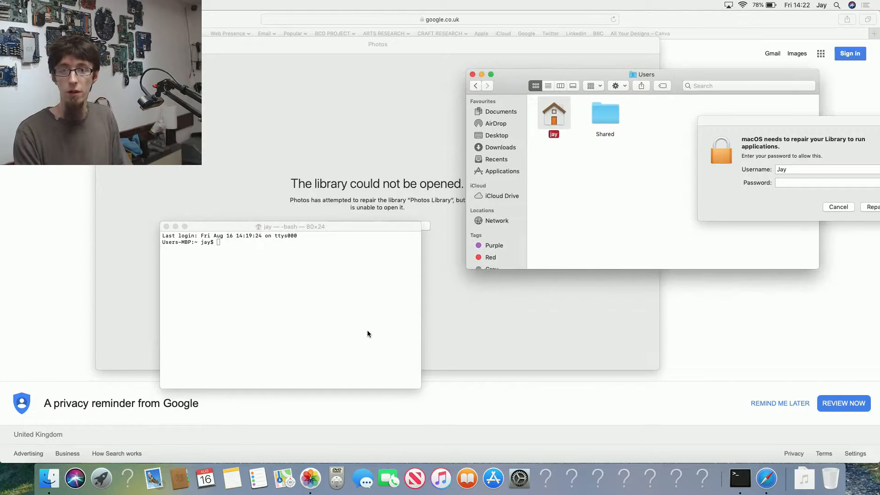
type("sudo chown -Rv")
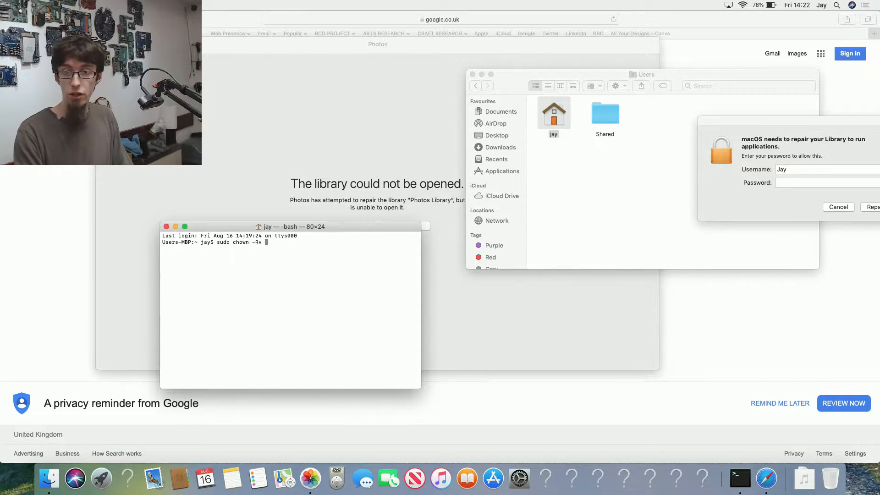
type("jay")
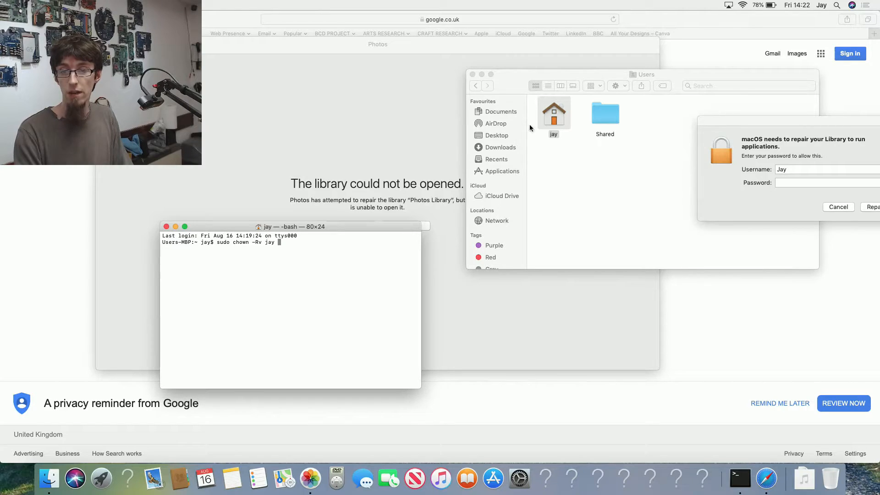
type("/Users/jay")
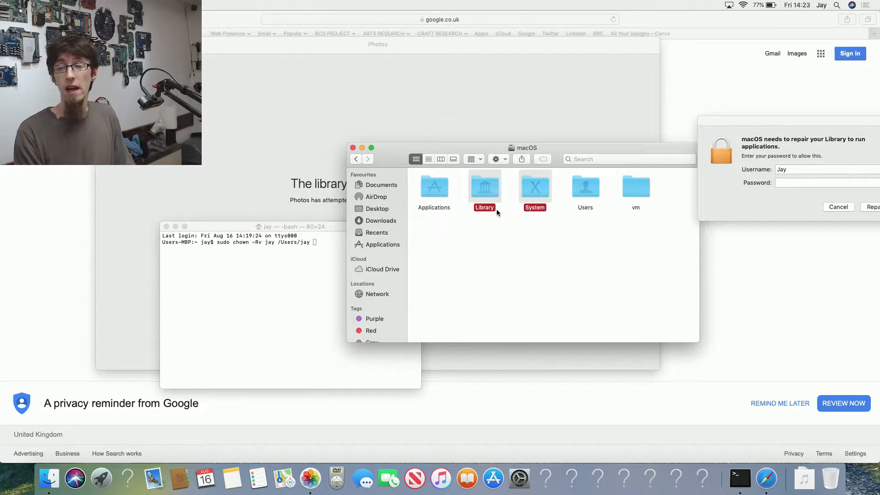
mouse_move(578, 192)
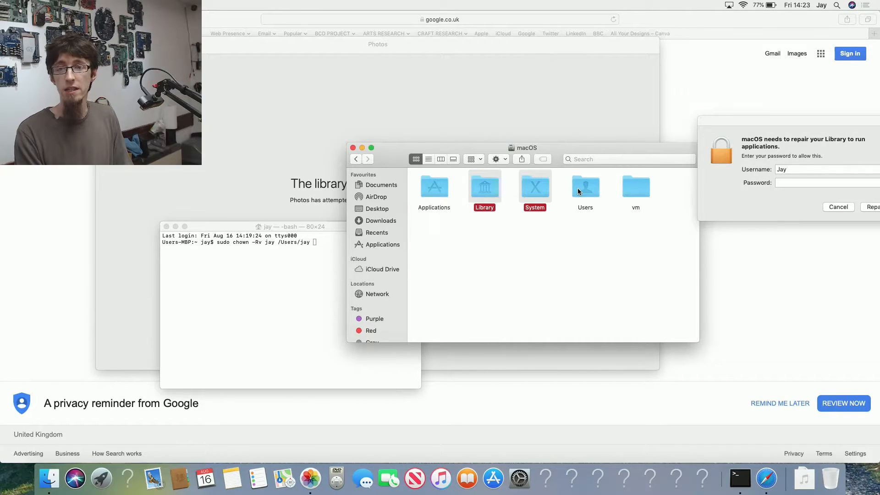
Step: Enter the Users folder at the top level of the macOS disk
double_click(585, 186)
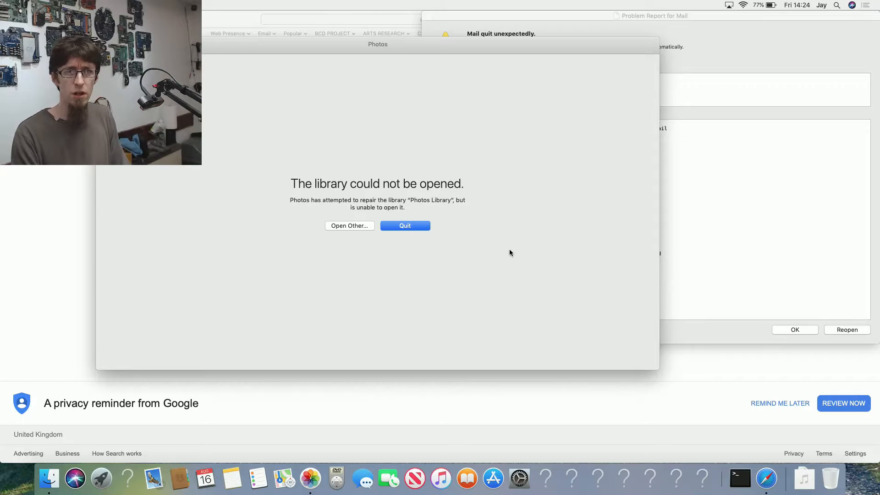
mouse_move(511, 254)
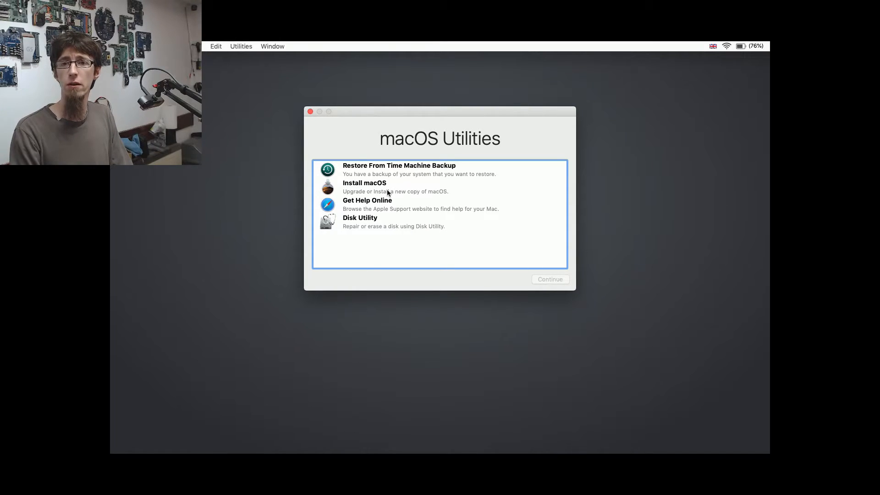
Step: Start Terminal from the Recovery Utilities menu and position its window
left_click(241, 46)
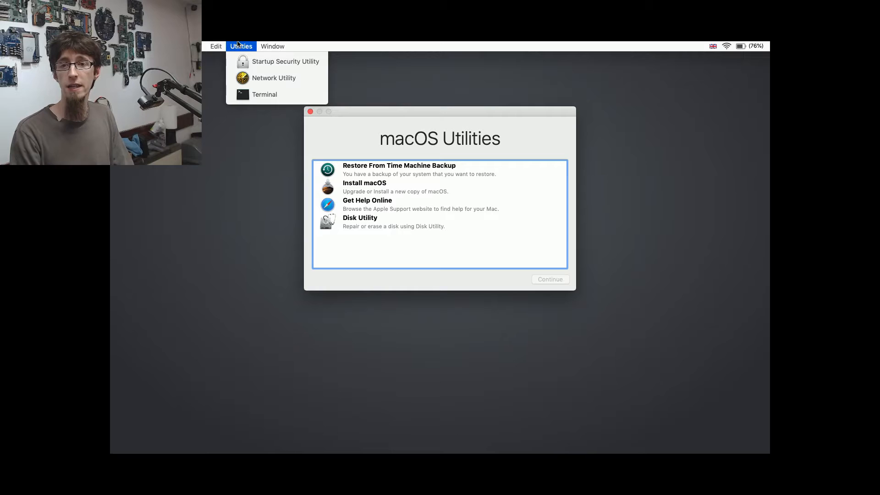
mouse_move(264, 95)
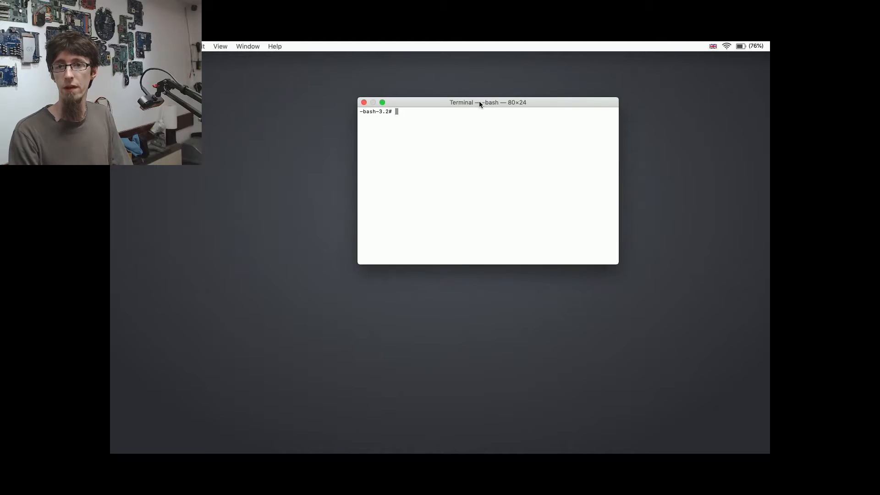
left_click(203, 46)
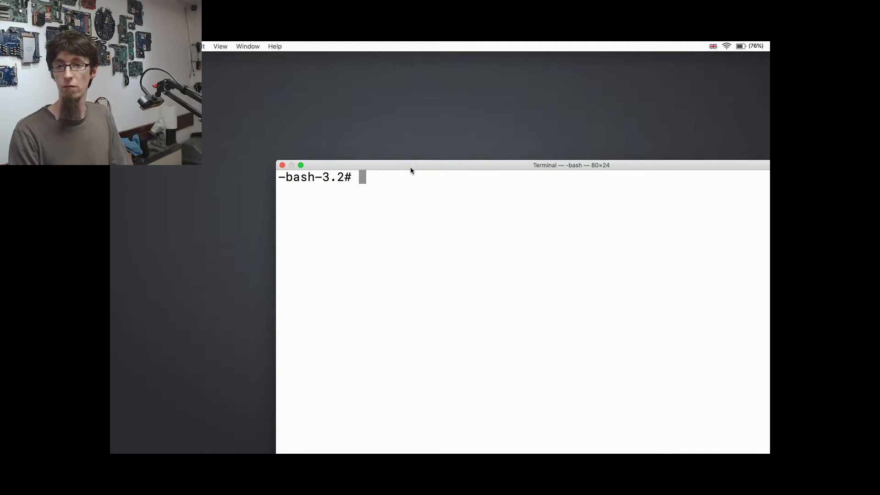
left_click_drag(571, 165, 553, 147)
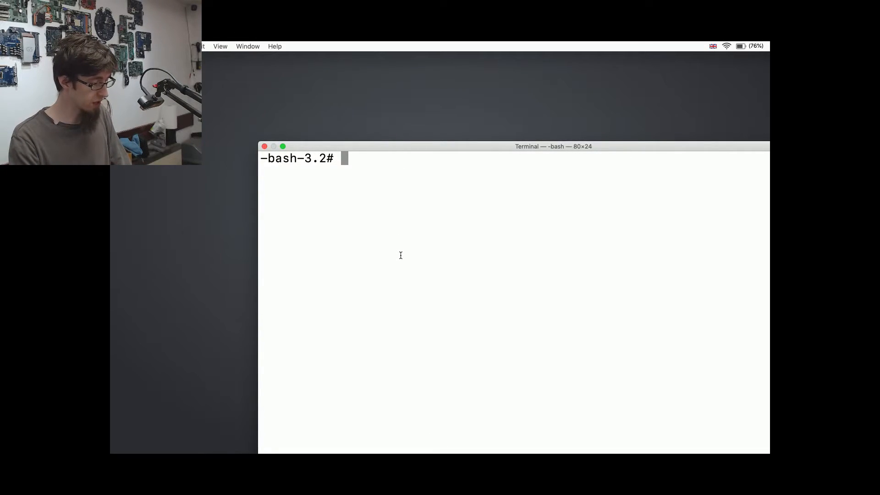
Step: Run csrutil disable to turn off System Integrity Protection
type("cs")
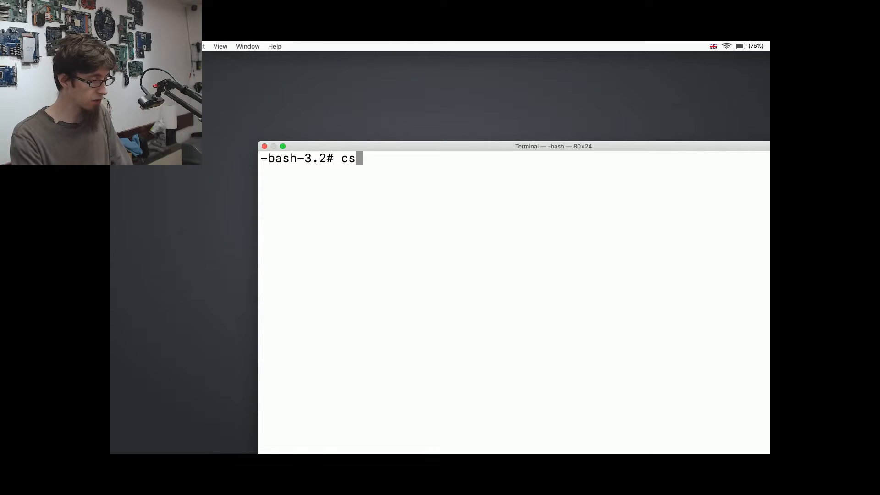
type("util")
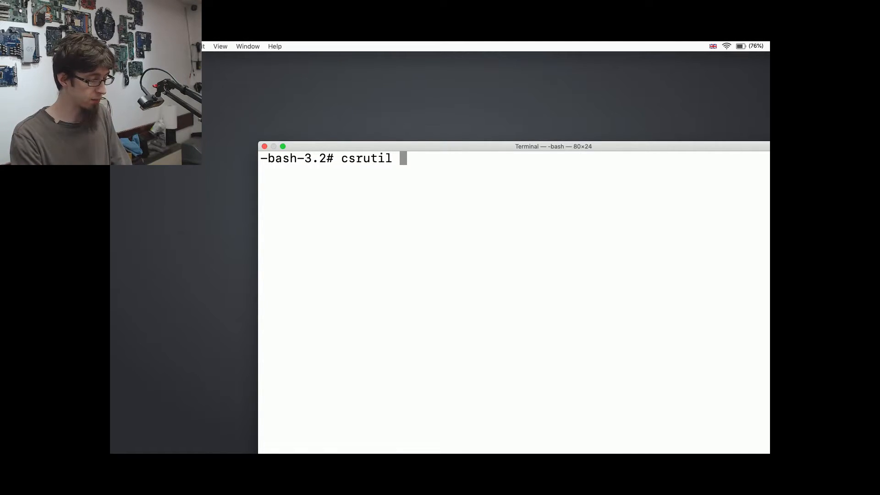
type("disable")
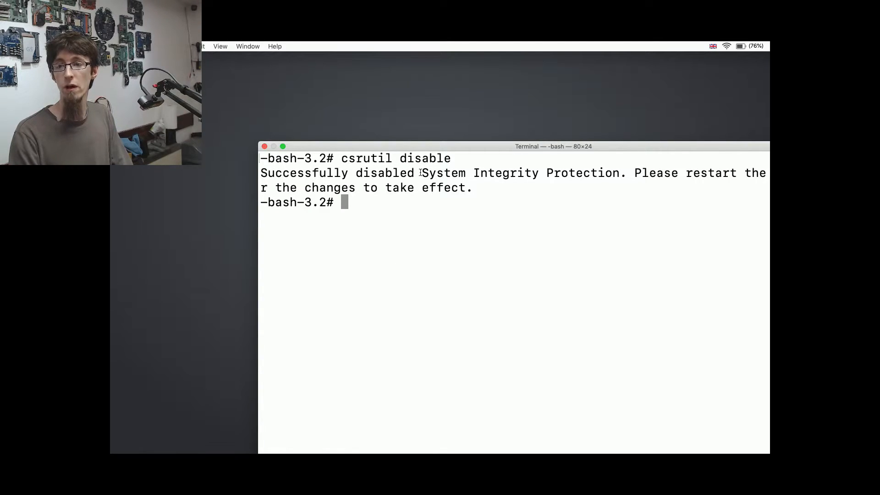
left_click_drag(553, 146, 481, 185)
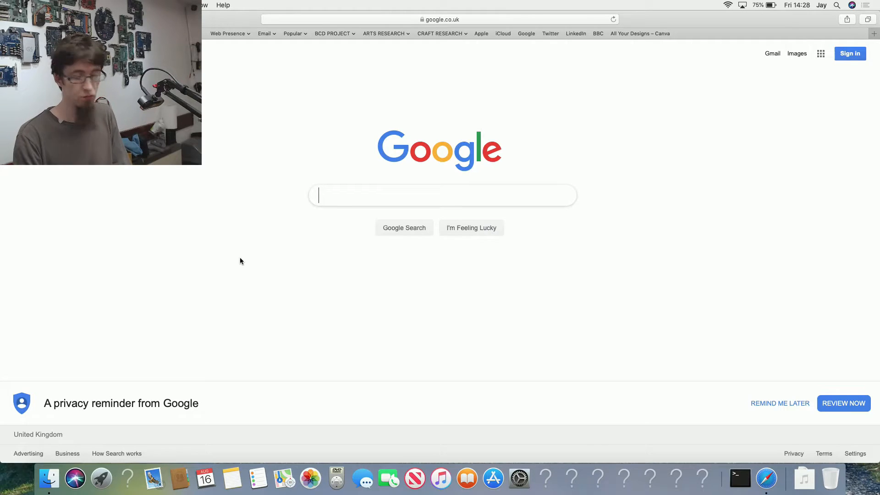
mouse_move(317, 380)
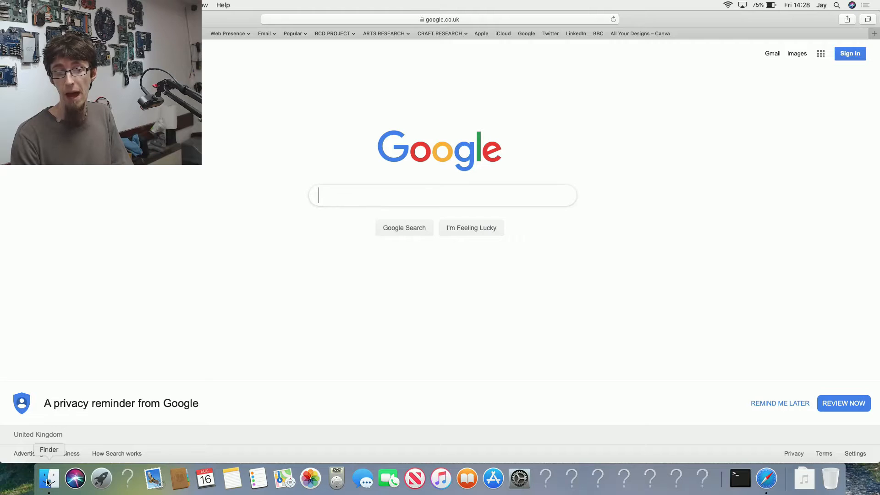
Step: Show the Users folder centred in Finder with a fresh Terminal window beside it
left_click(48, 478)
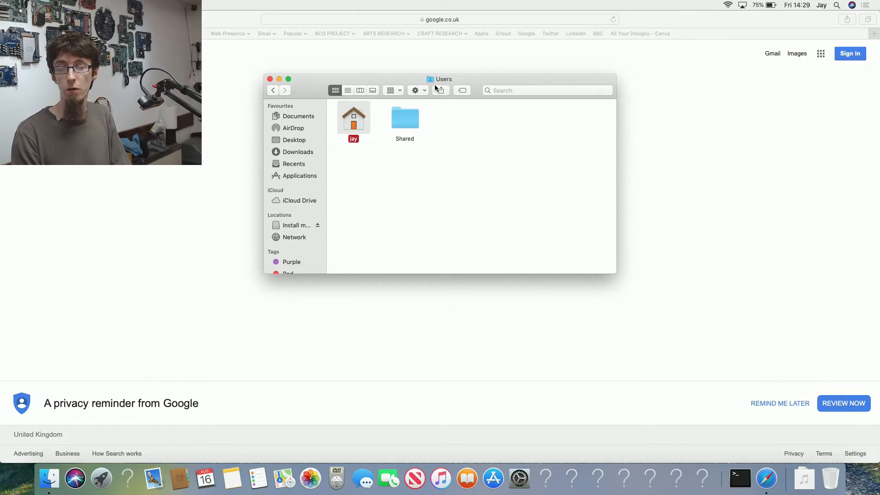
left_click_drag(442, 79, 531, 133)
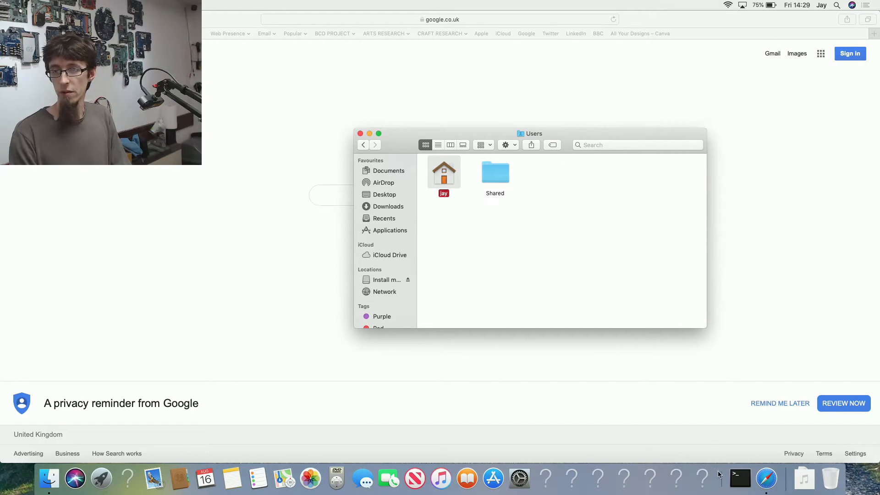
left_click(740, 479)
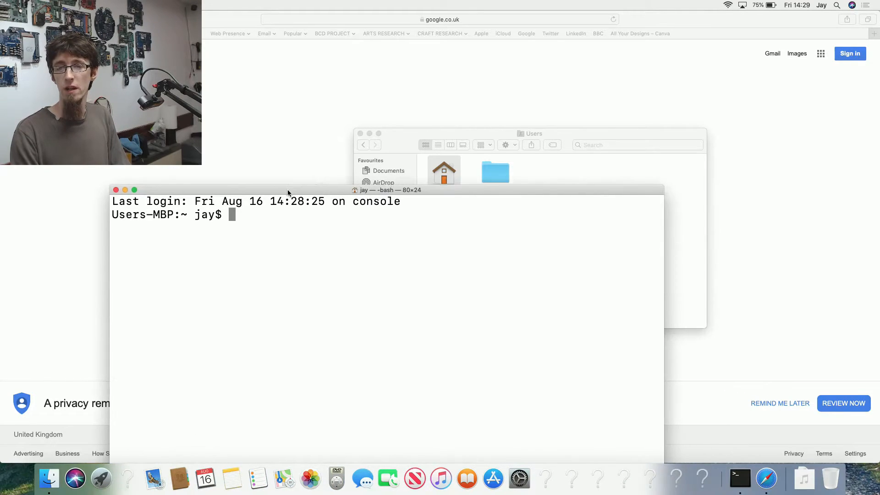
Step: Run sudo chown -Rv jay /Users/jay to take ownership of the whole home folder
left_click_drag(287, 193, 441, 212)
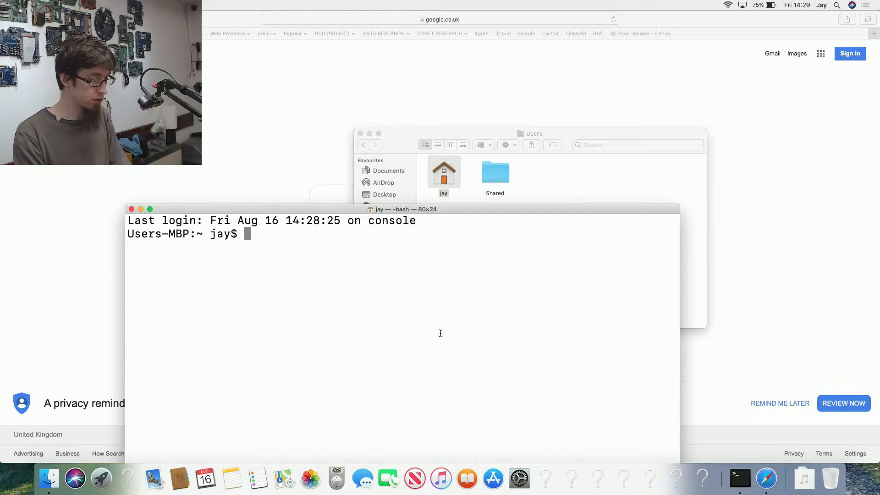
type("sudo")
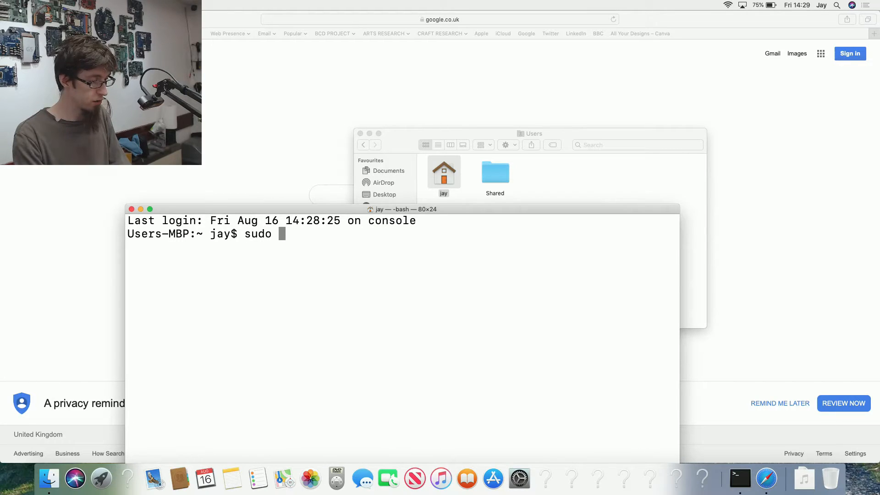
type("ch")
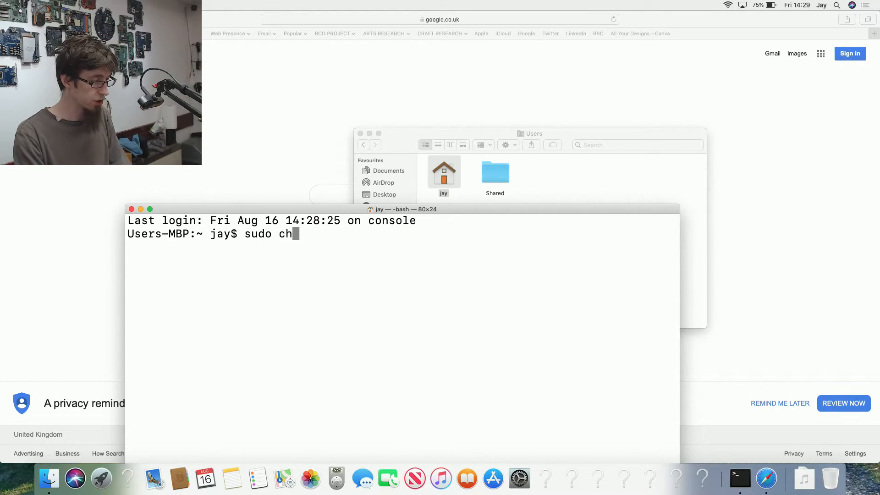
type("own")
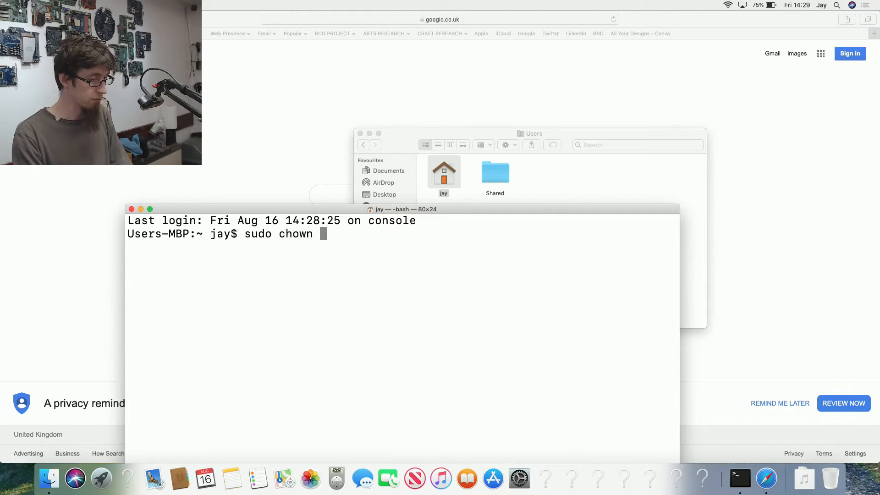
type("-Rv")
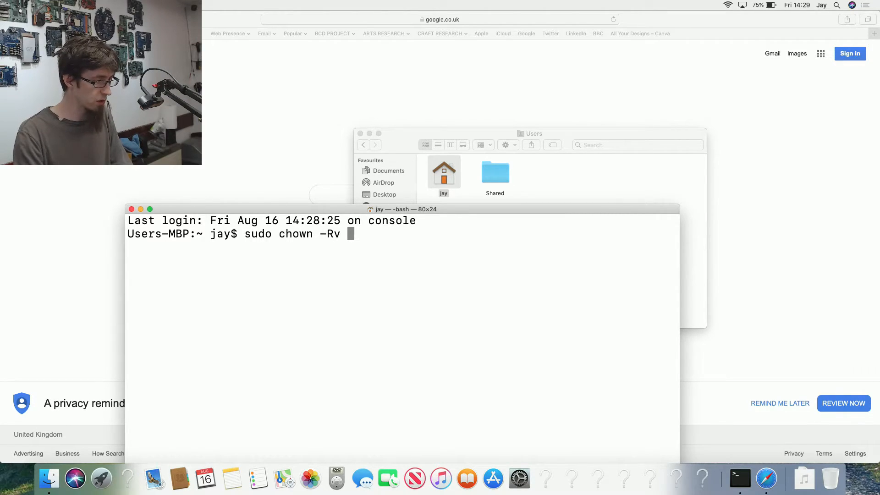
type("jay")
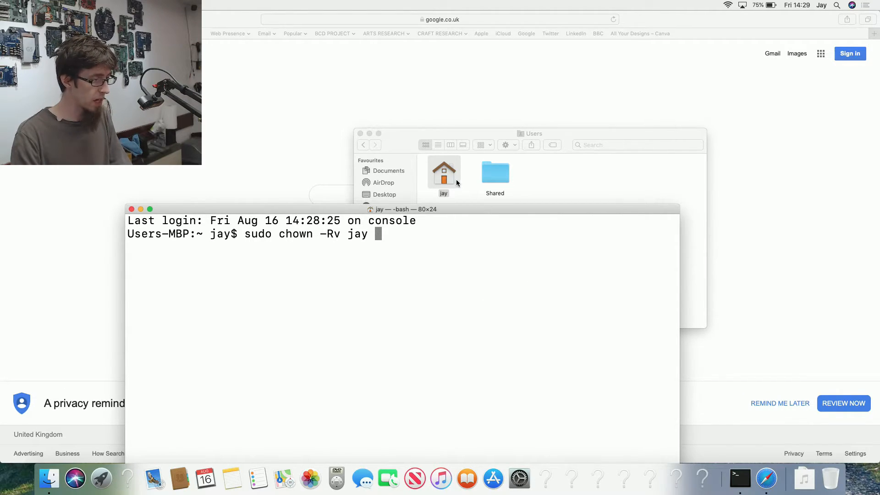
type("/Users/jay")
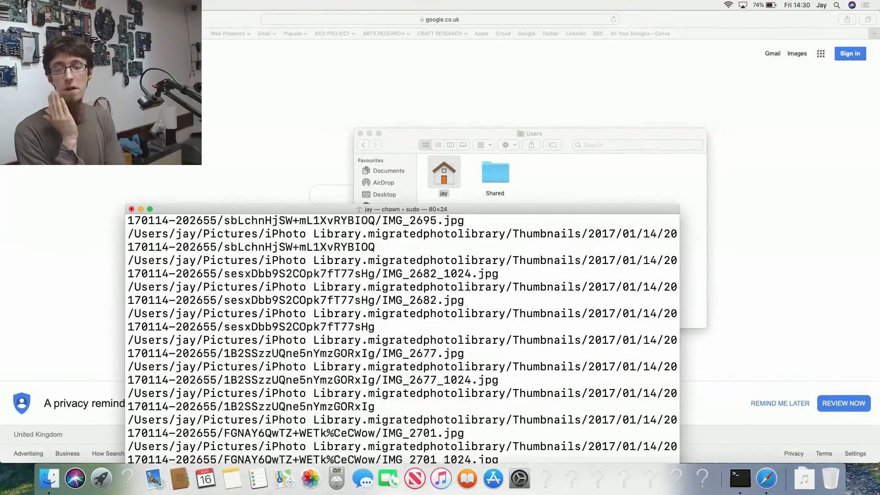
Step: Follow the chown output as it finishes and returns to the jay prompt
scroll("down", 3)
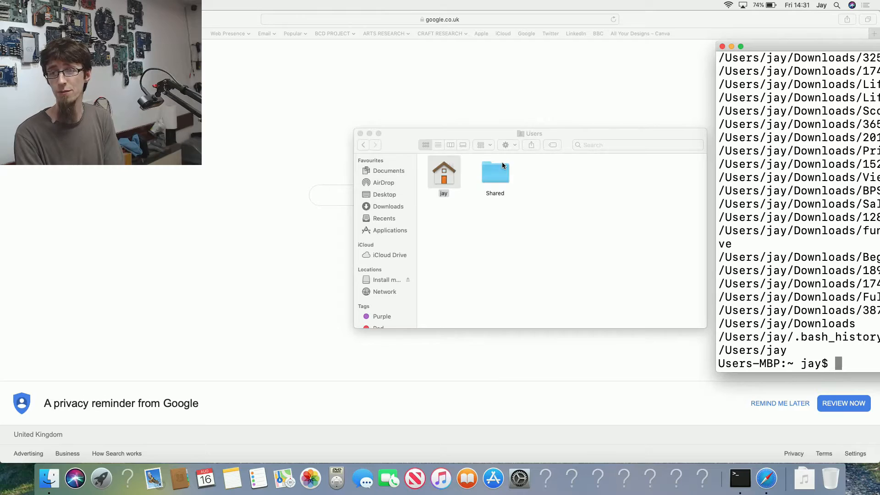
mouse_move(563, 241)
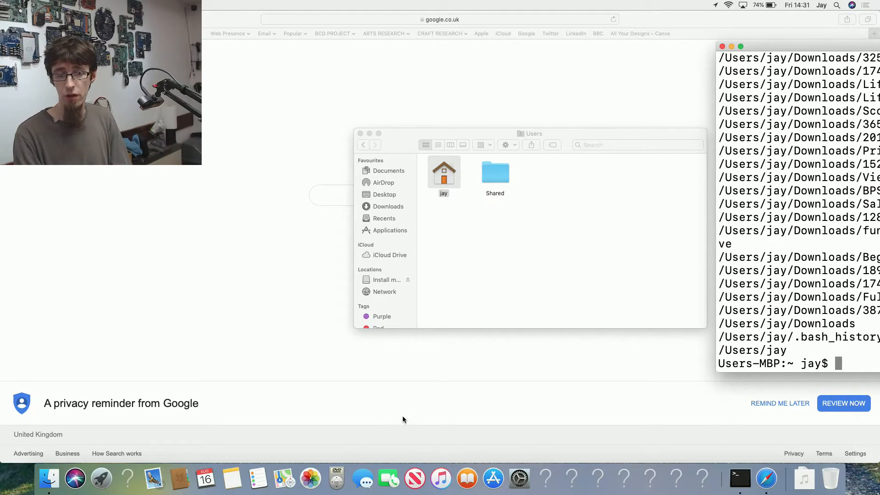
mouse_move(407, 439)
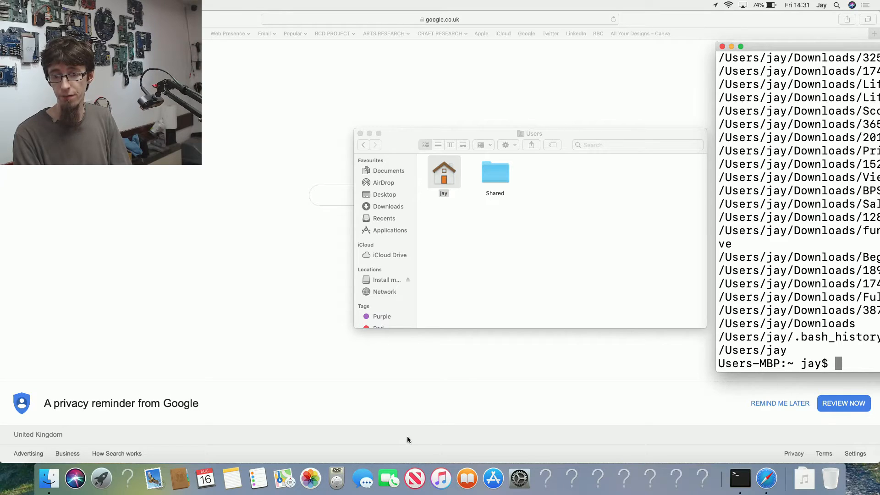
mouse_move(309, 479)
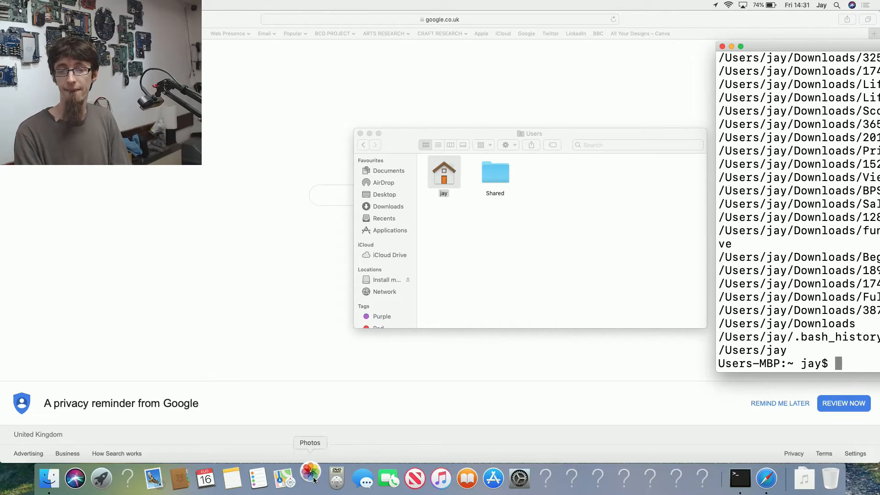
left_click(309, 478)
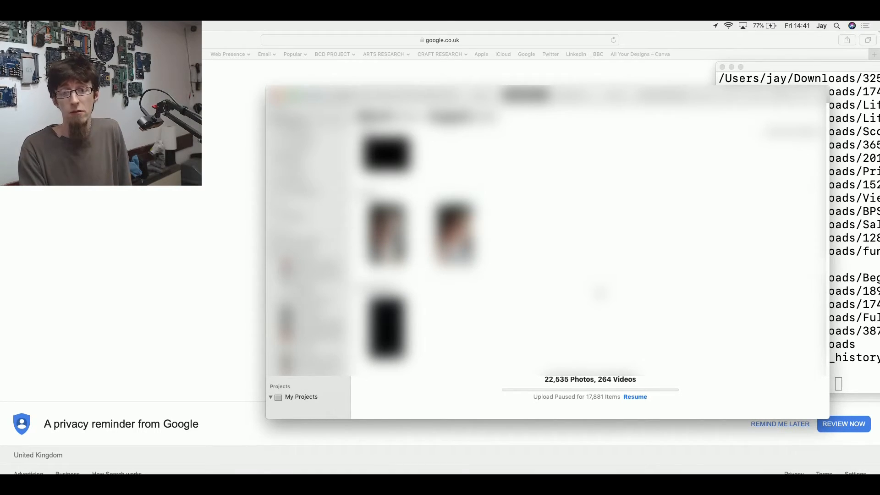
mouse_move(187, 467)
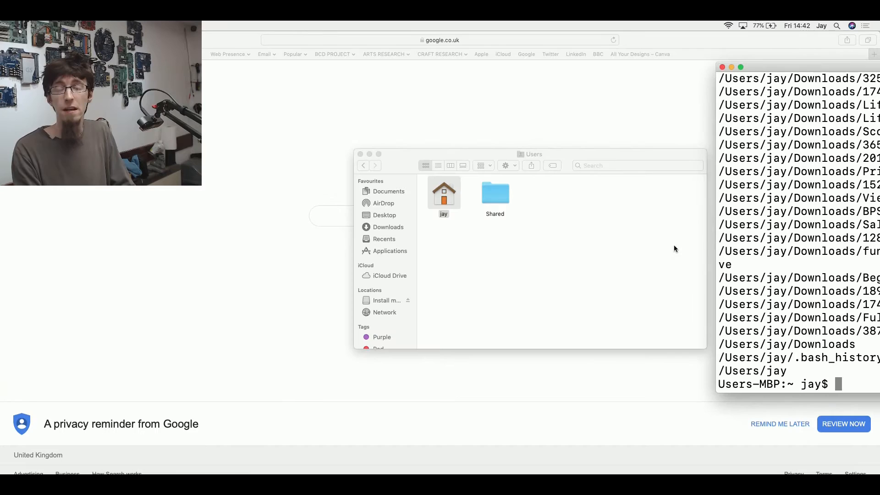
mouse_move(614, 247)
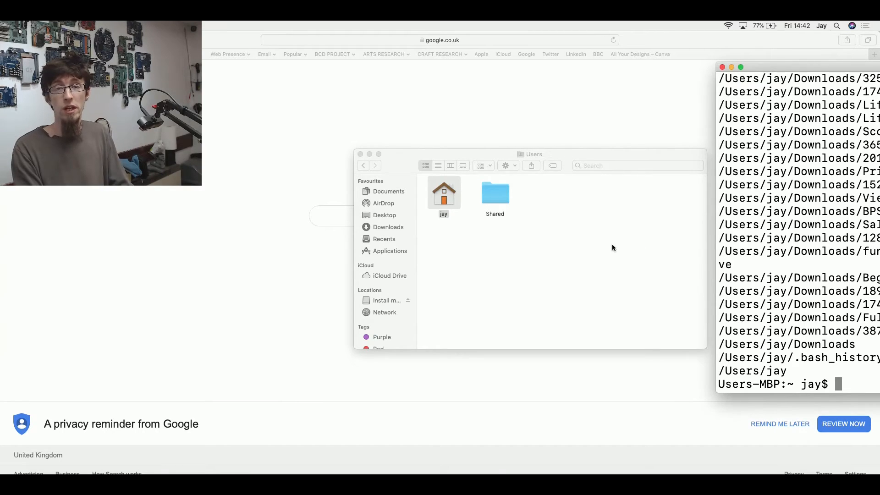
Step: Confirm the restart so the Mac boots into macOS Recovery
left_click(530, 154)
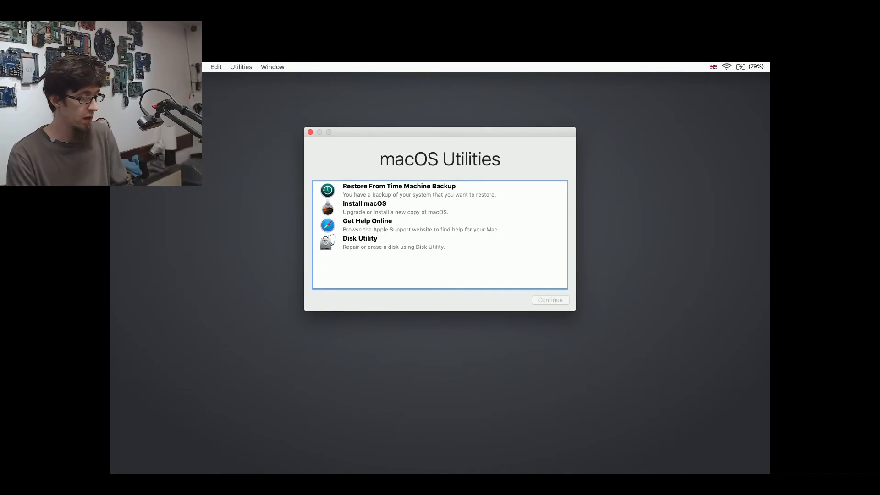
Step: Launch Terminal from the Recovery Utilities menu to get a root bash prompt
left_click(241, 67)
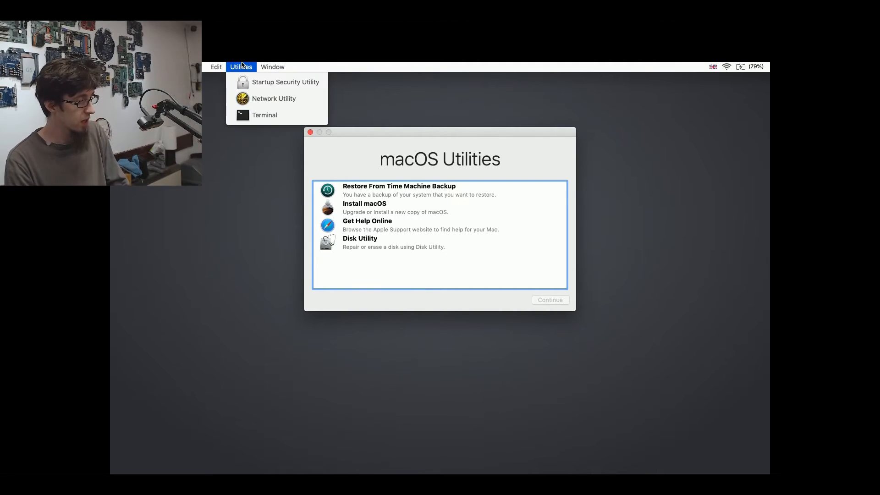
left_click(201, 389)
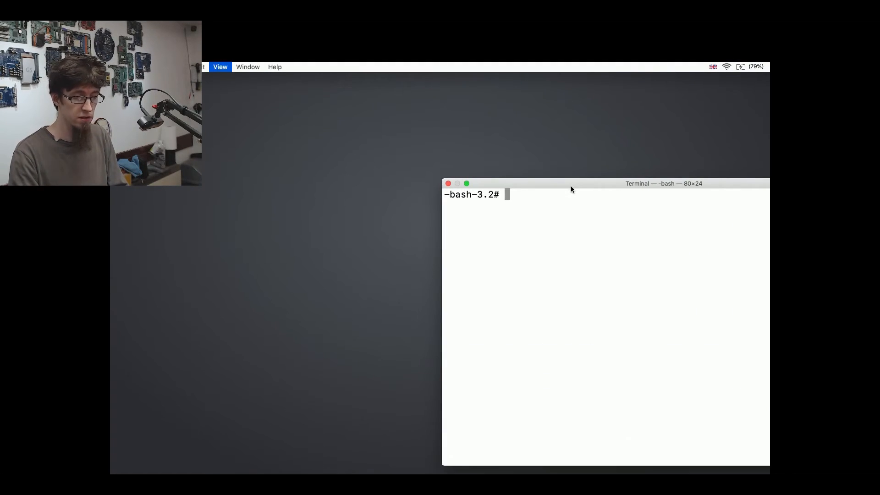
Step: Run csrutil enable to re-enable System Integrity Protection, pending restart
left_click_drag(571, 190, 386, 252)
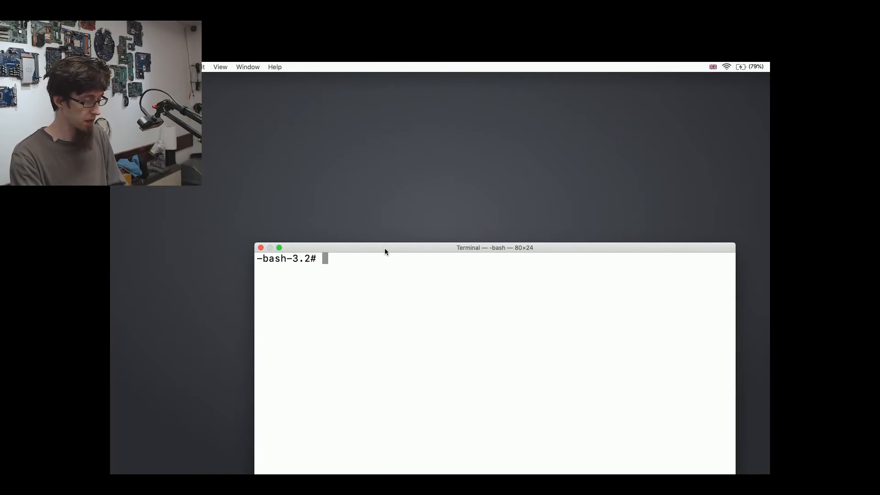
type("csru")
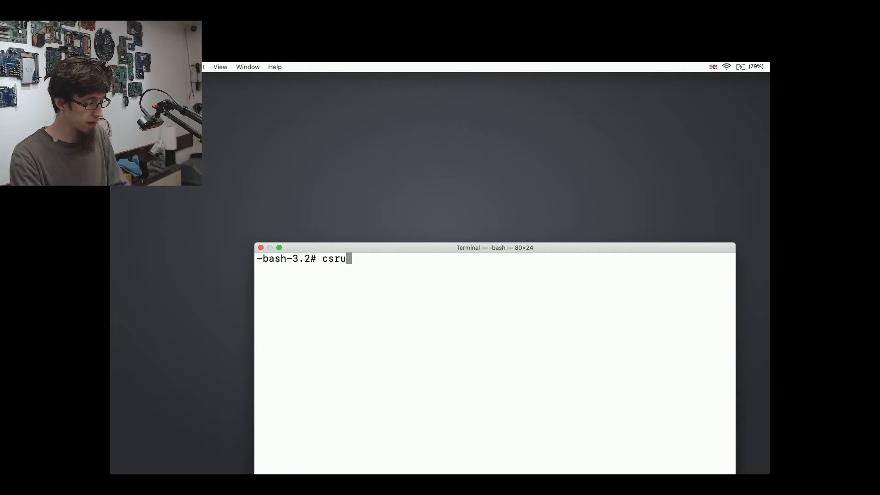
type("til enable")
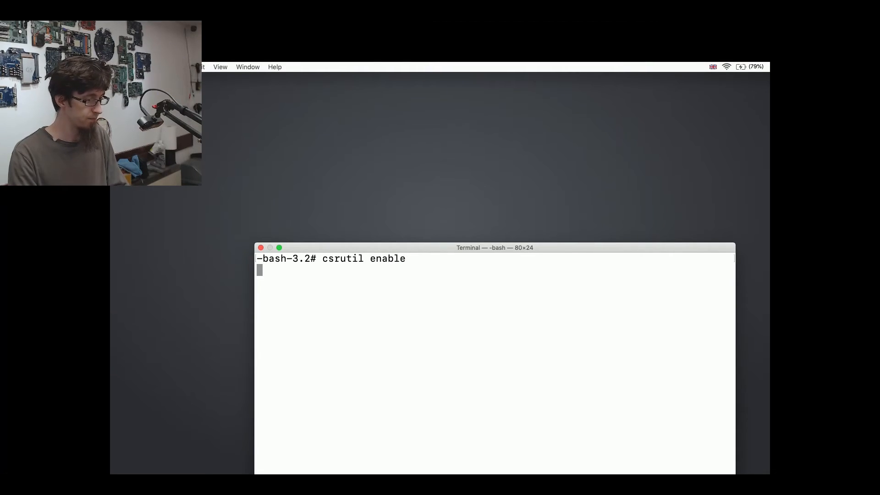
key("Return")
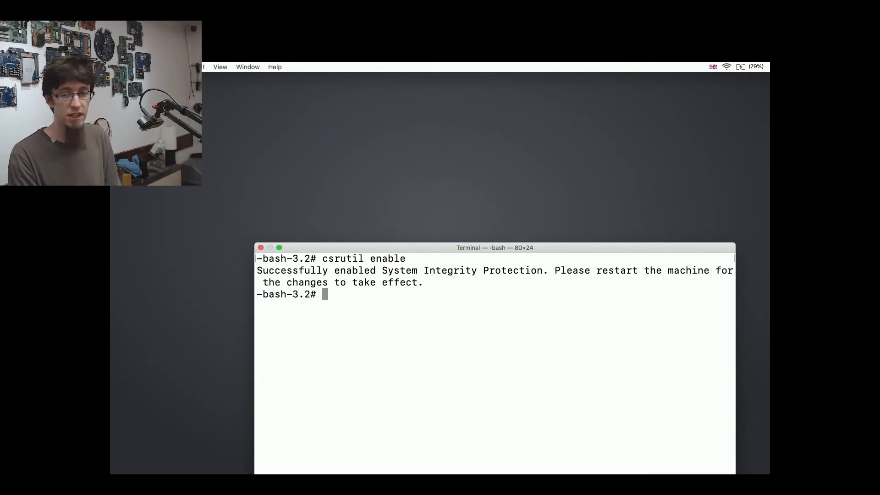